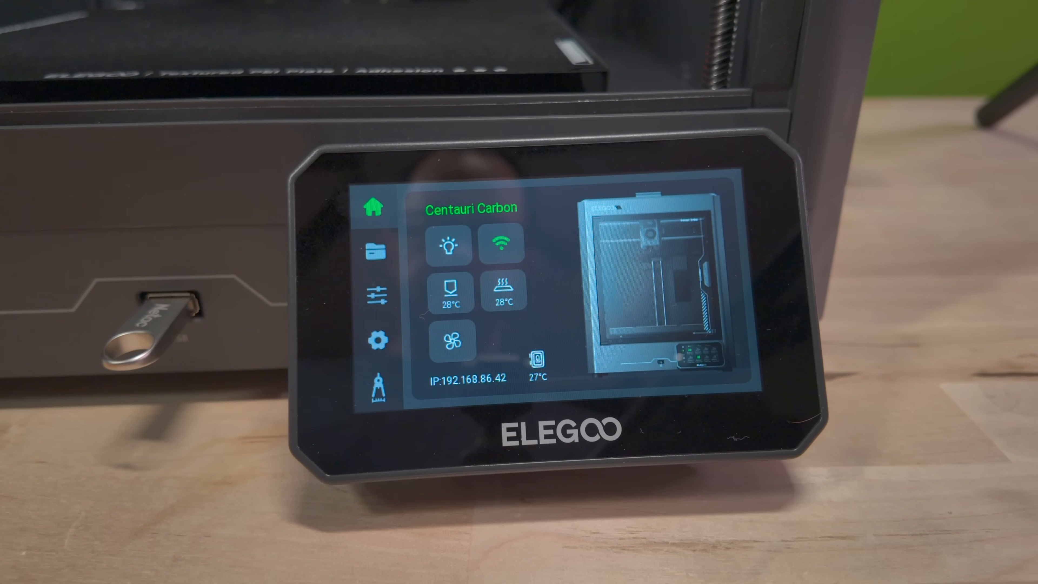
Switch to the Prepare screen with manual axis jog and temperature controls
click(376, 297)
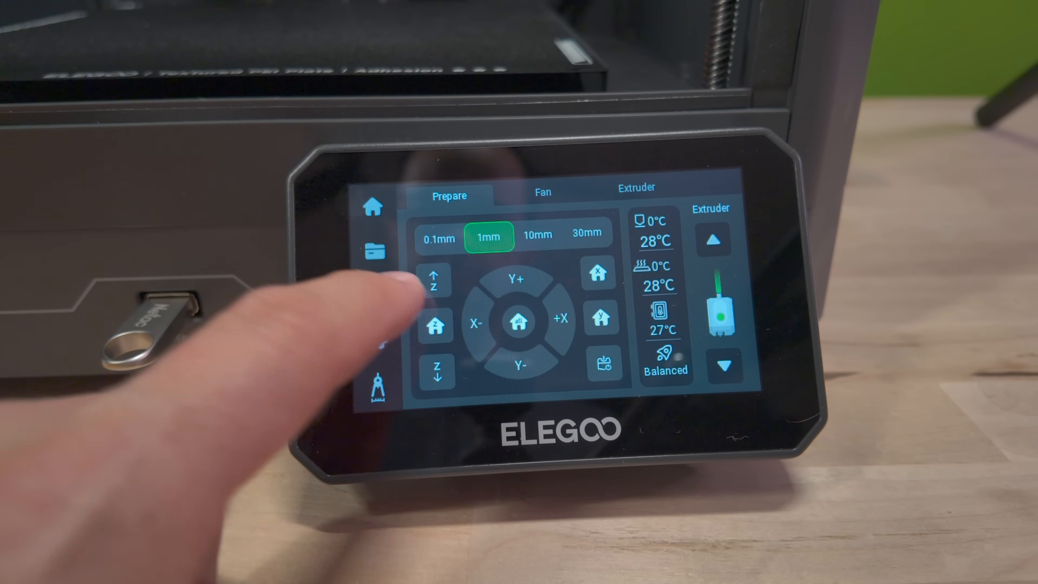
click(435, 322)
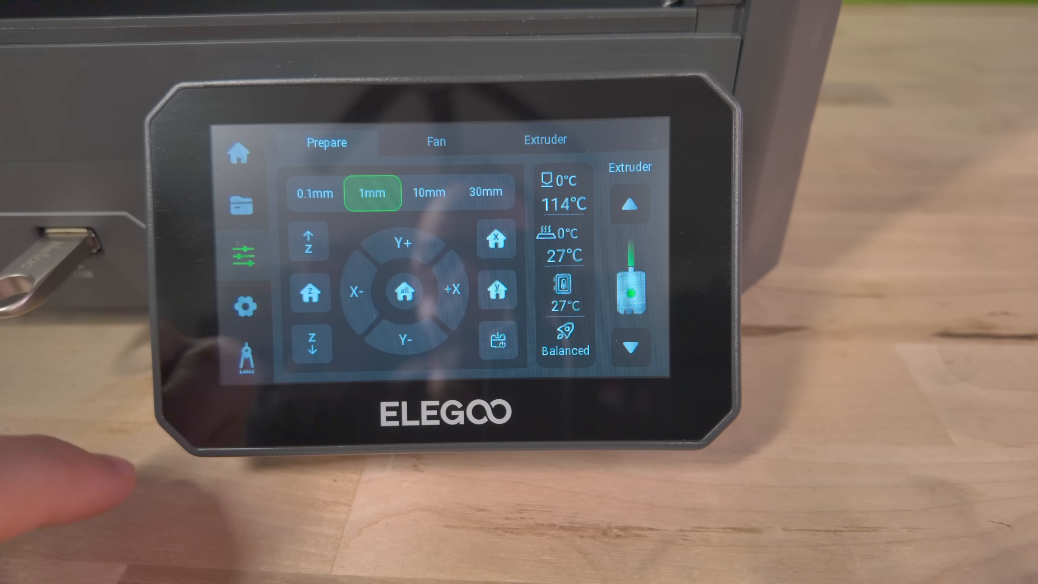
click(486, 192)
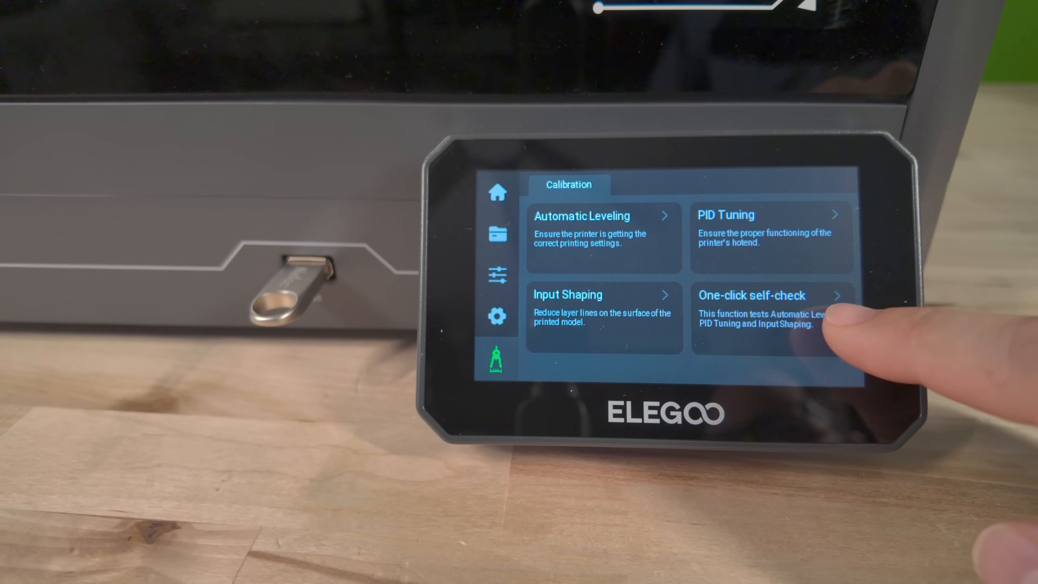
Start a one-click self-check covering input shaping, PID tuning and automatic leveling
click(770, 296)
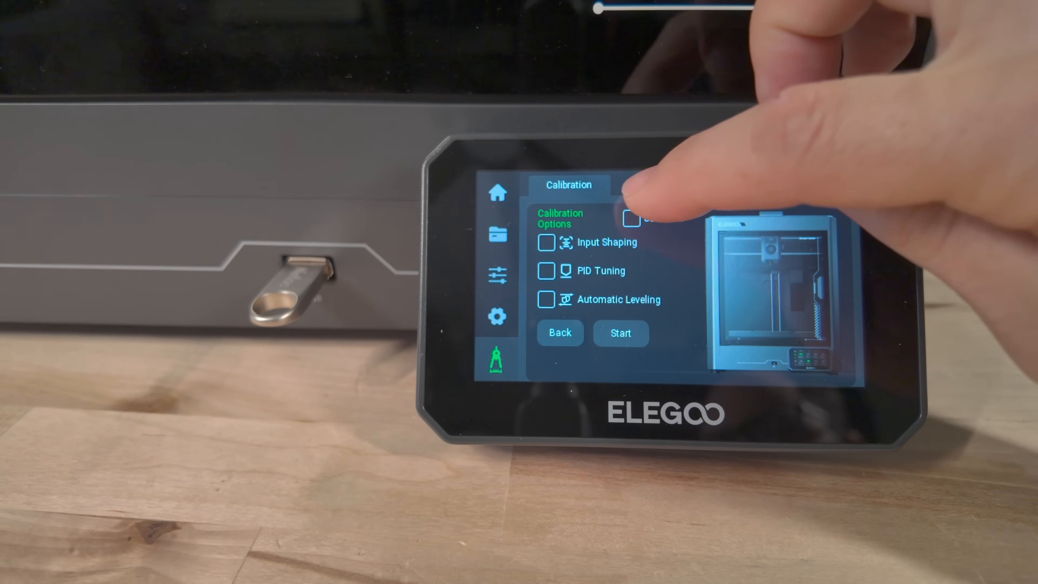
click(631, 217)
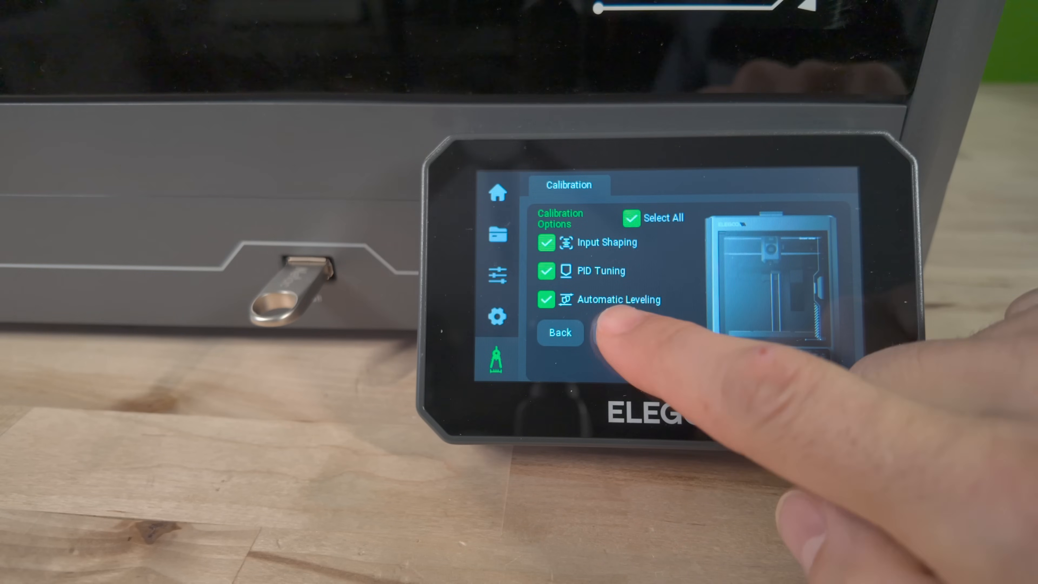
click(560, 333)
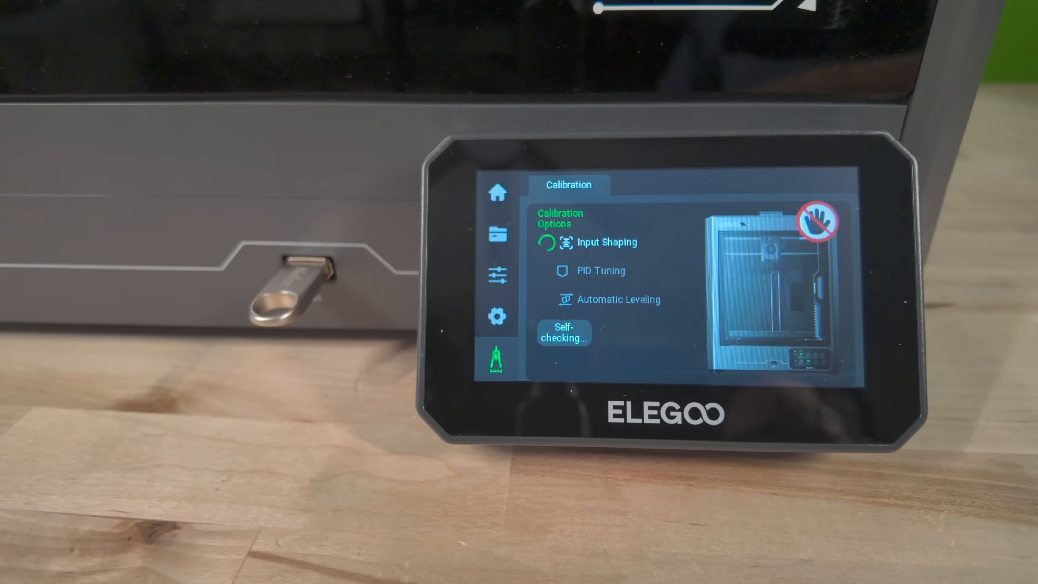